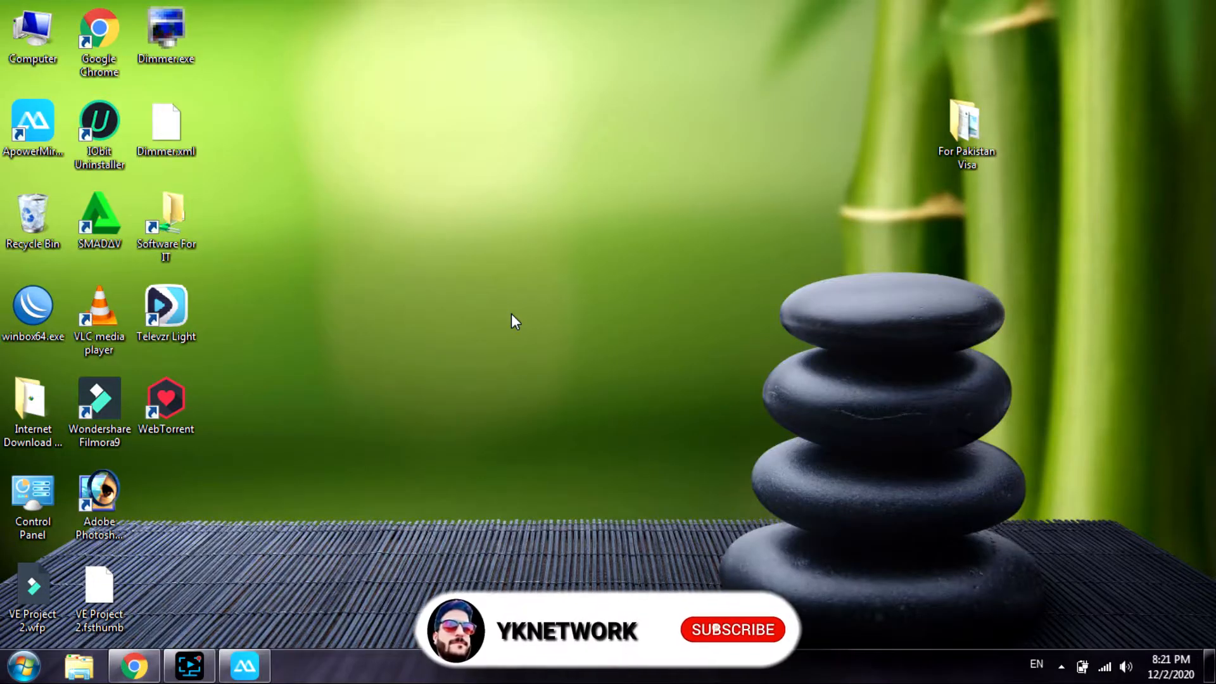
Show the mirrored phone and rerun the Play Store search for 'mikrotik'
left_click(731, 630)
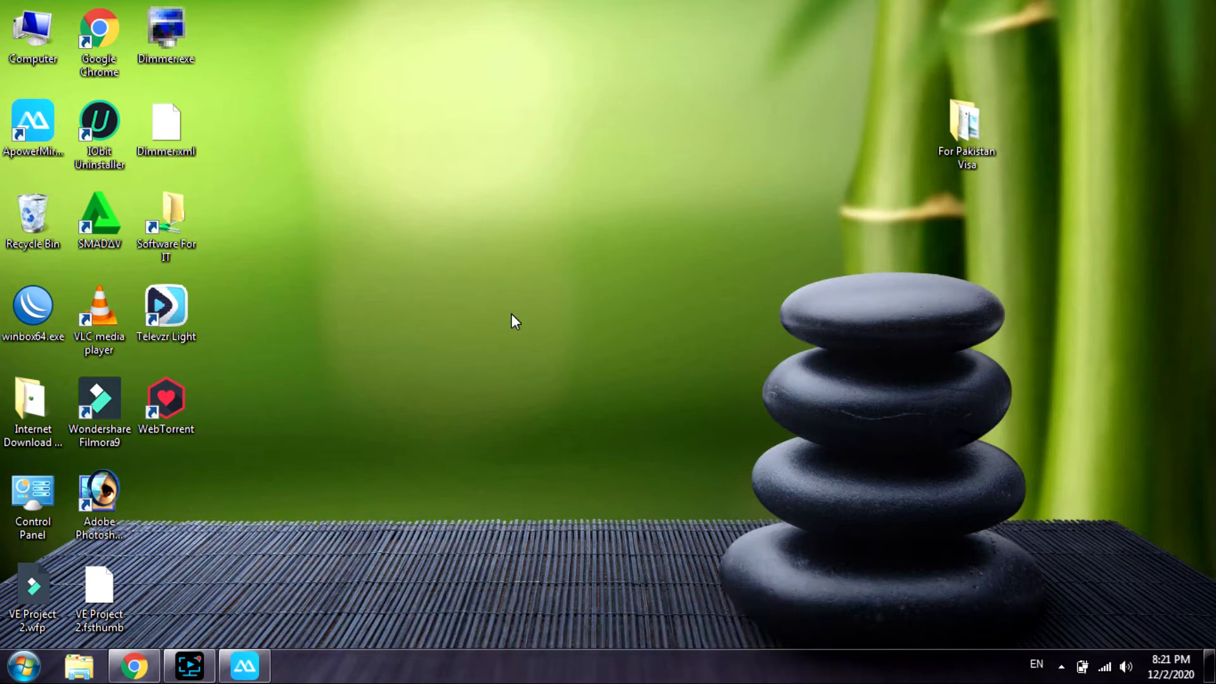
left_click(245, 665)
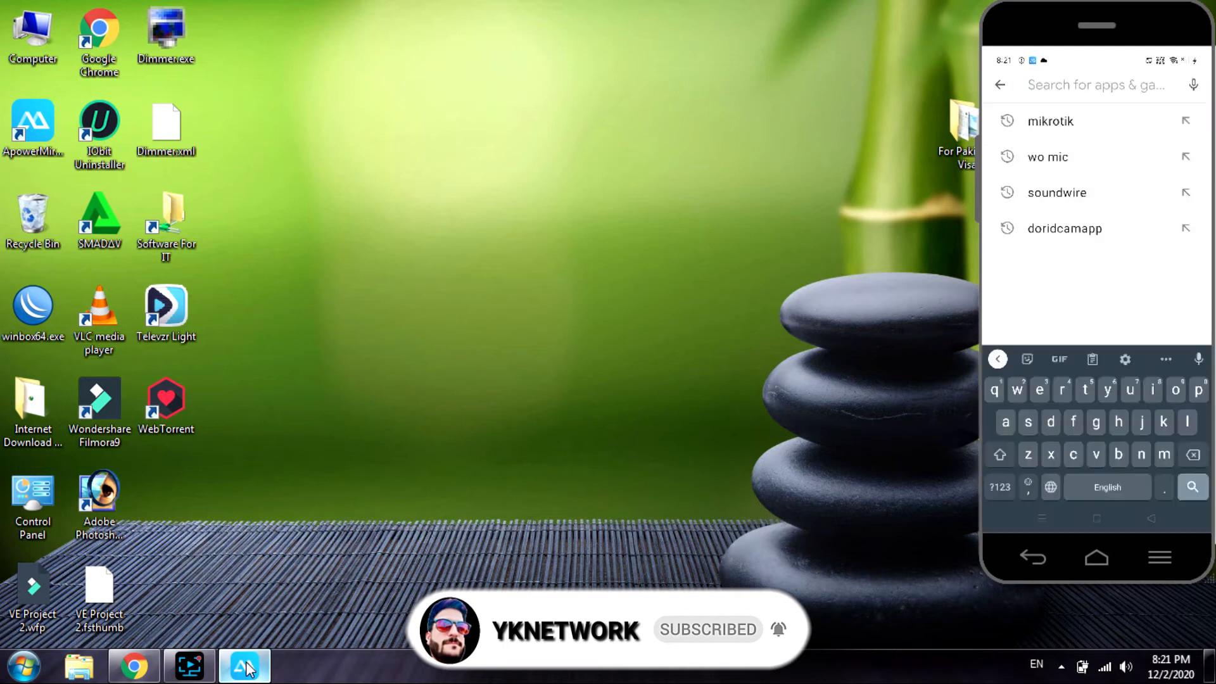
left_click(1052, 122)
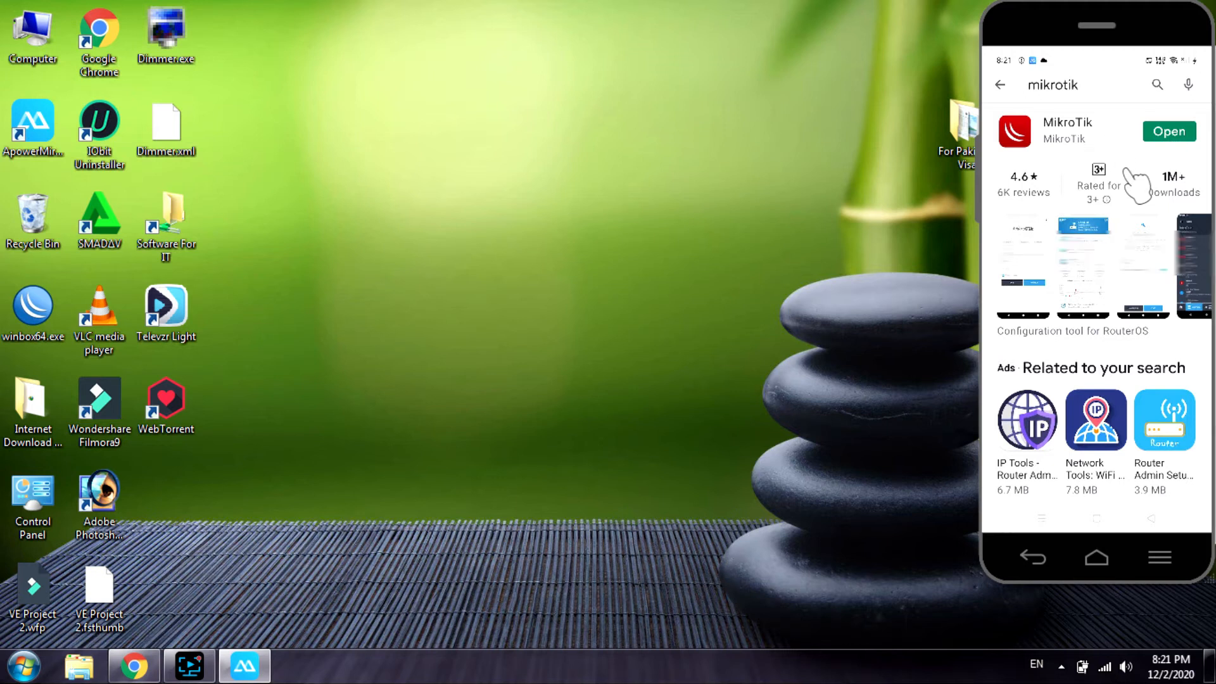
Launch the MikroTik app and connect to the router as admin
left_click(1168, 130)
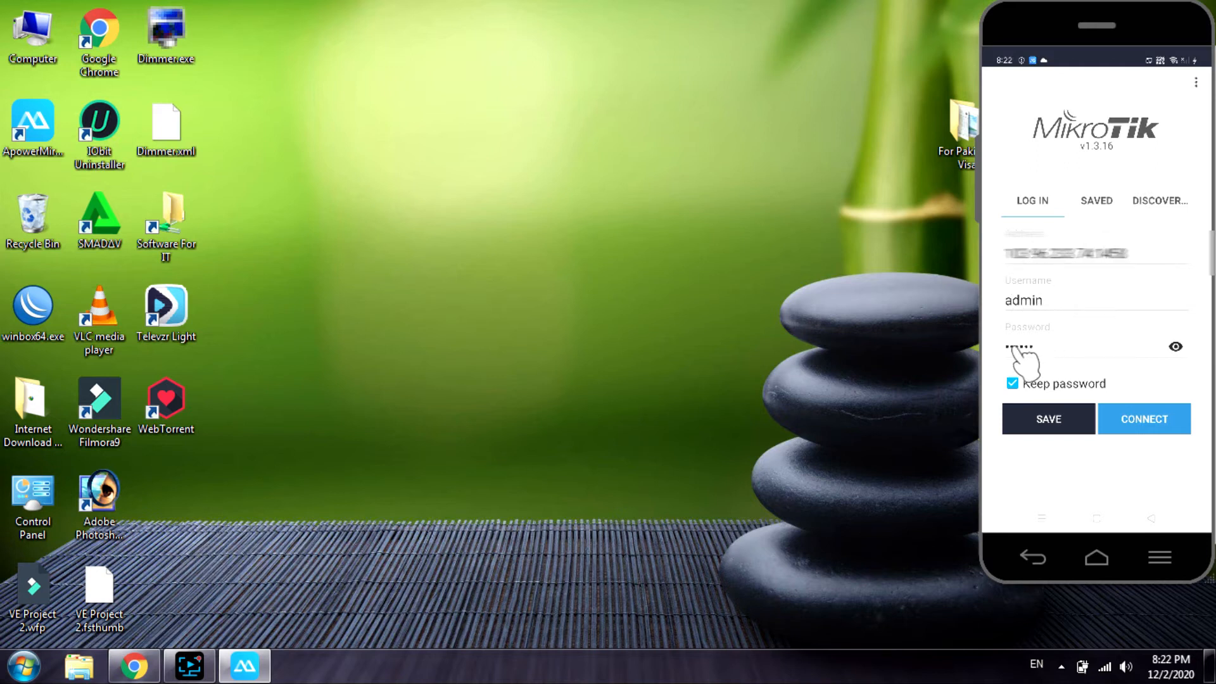
mouse_move(1176, 438)
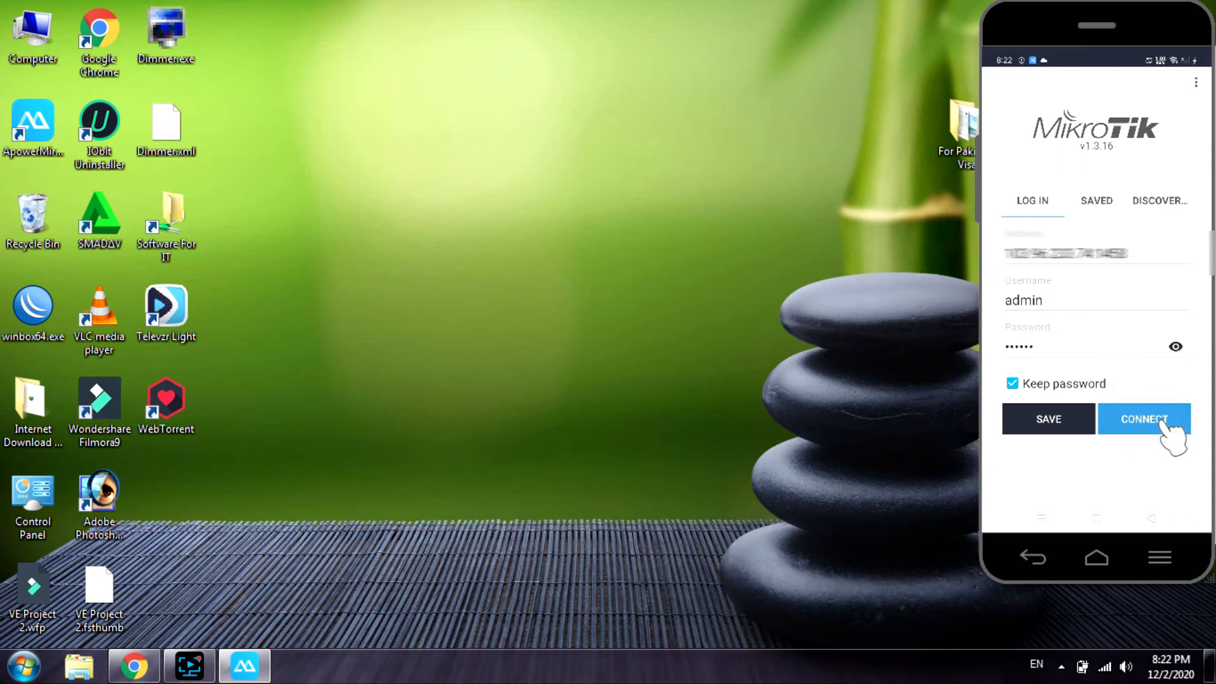
left_click(1144, 419)
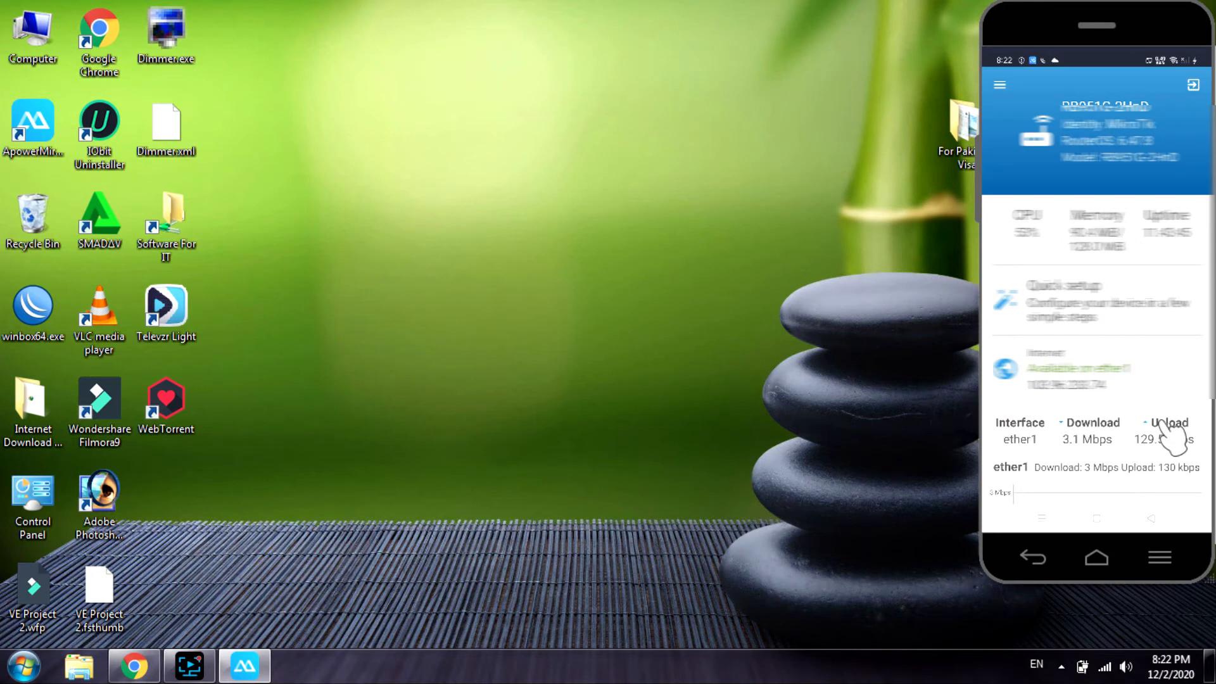
Reach the Queues menu listing Simple Queues, Interface Queues, Queue Tree and Queue Types
scroll("down", 3)
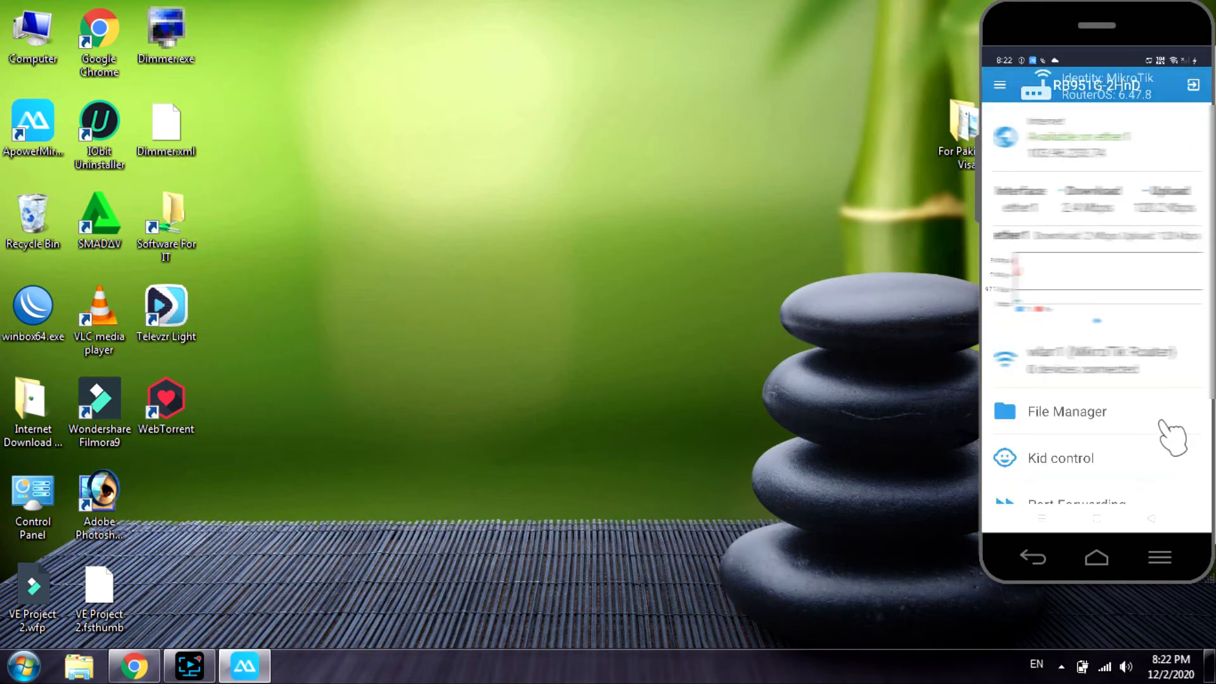
left_click(1000, 85)
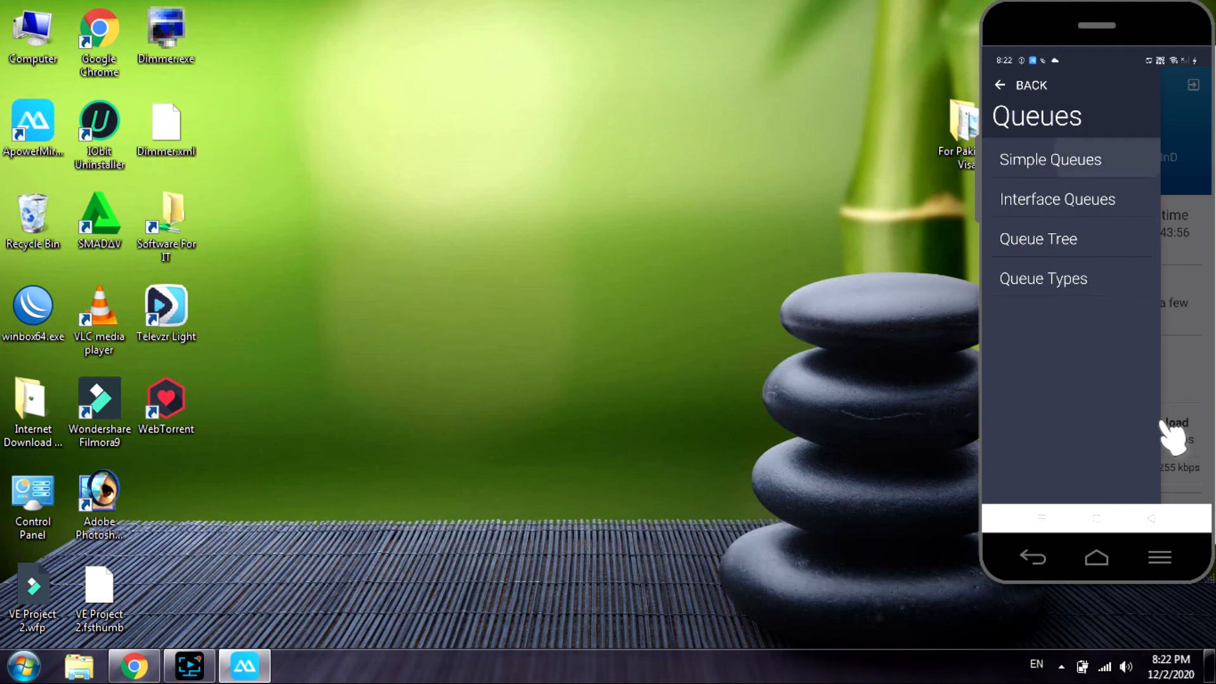
Review the 253 simple queues and the side menu, then return to the dashboard
left_click(1049, 159)
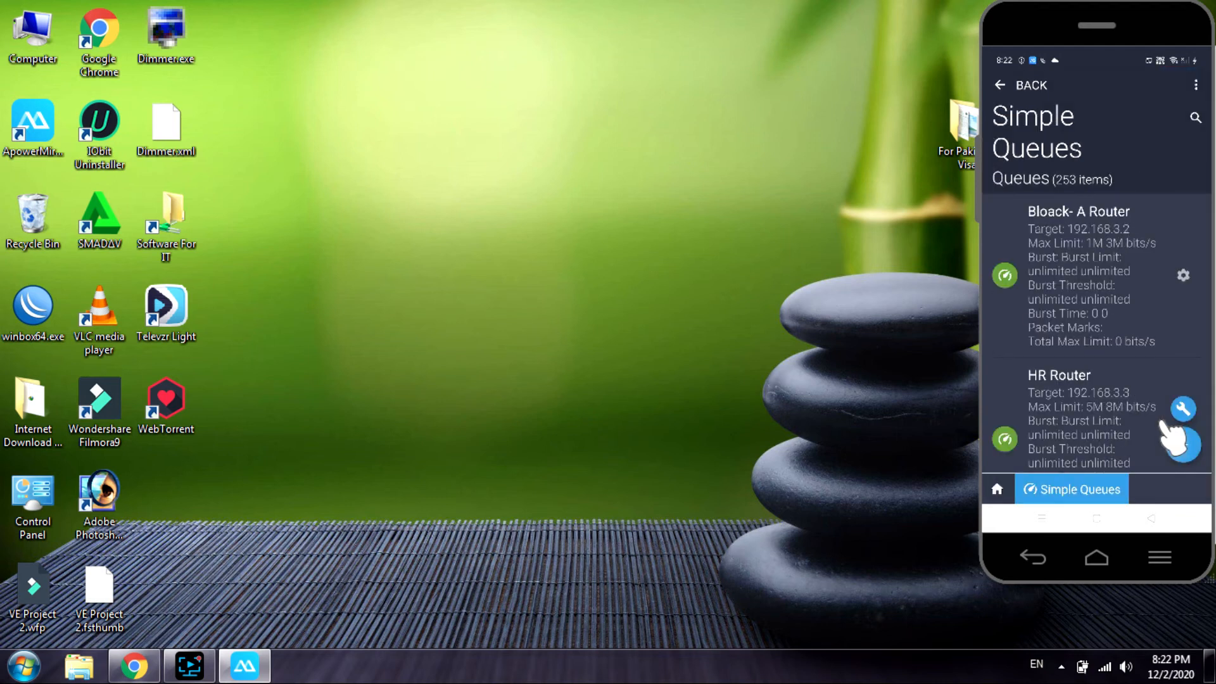
scroll("down", 3)
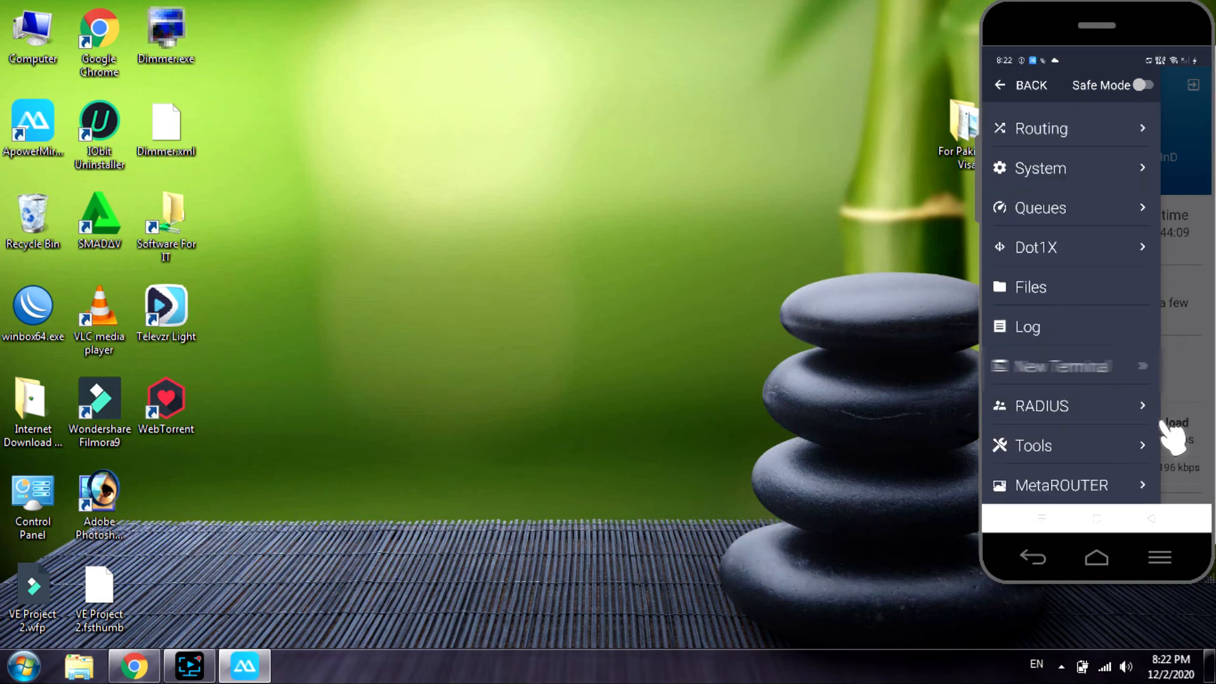
left_click(1031, 84)
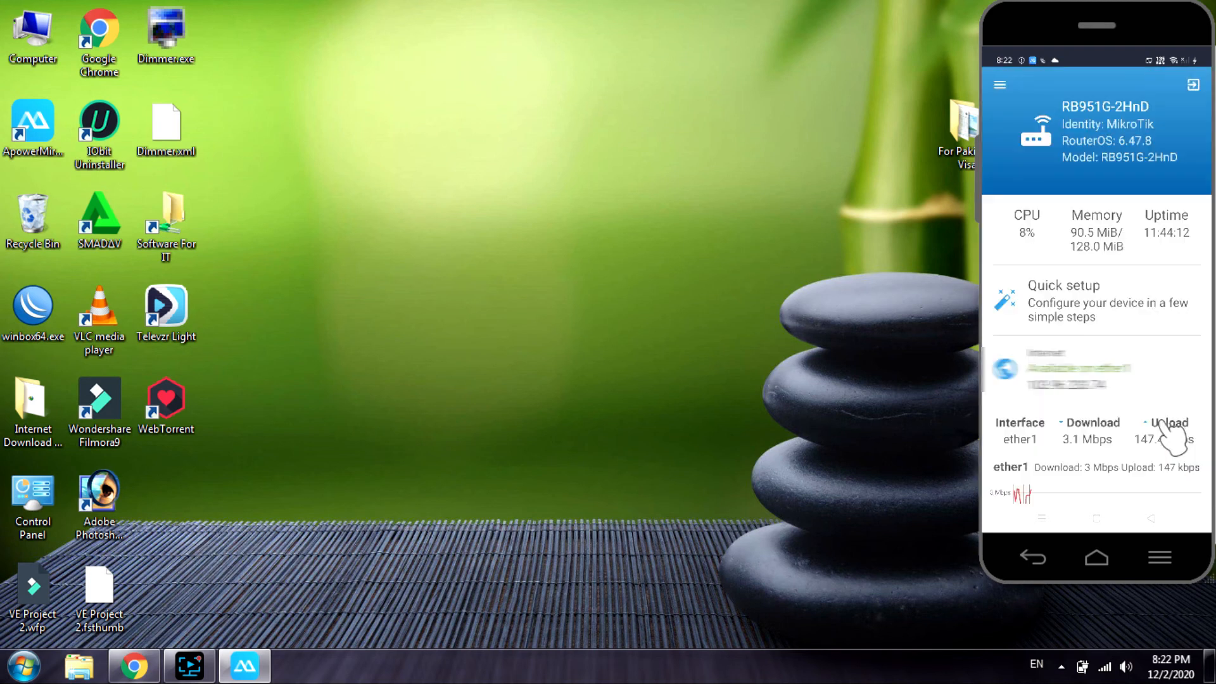